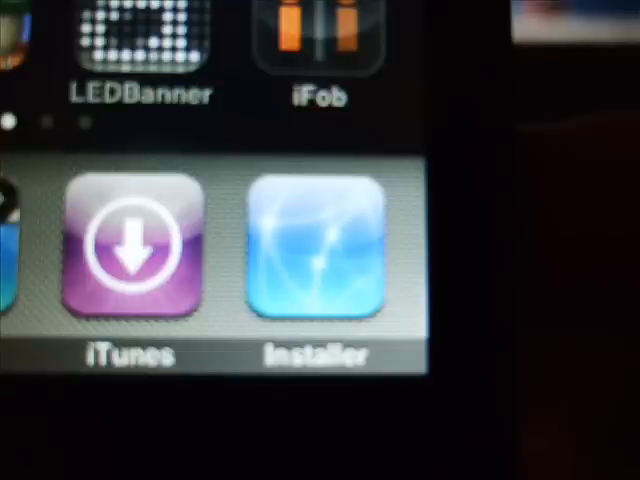
# Show Installer's category list on the Install tab.
pyautogui.click(316, 260)
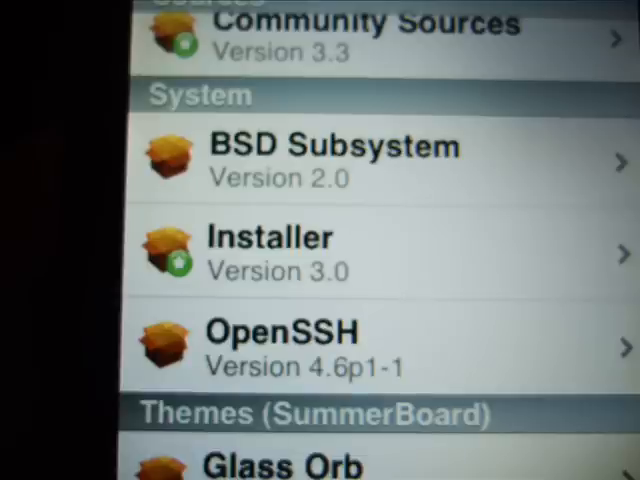
pyautogui.click(288, 356)
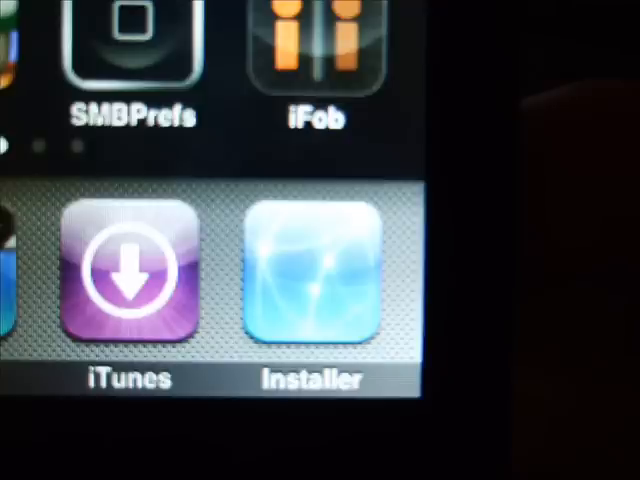
pyautogui.click(312, 284)
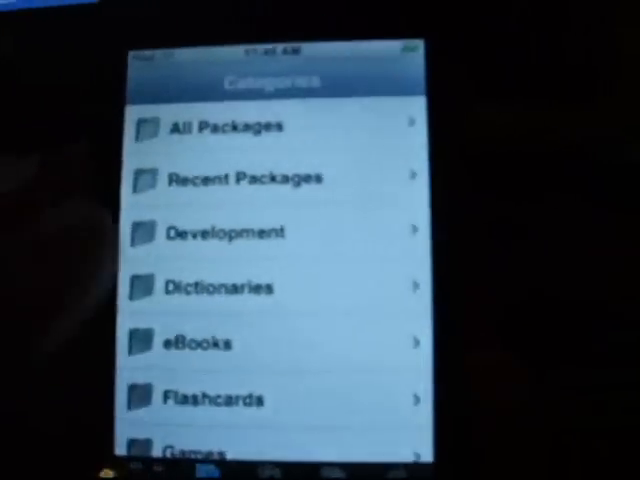
pyautogui.scroll(-3)
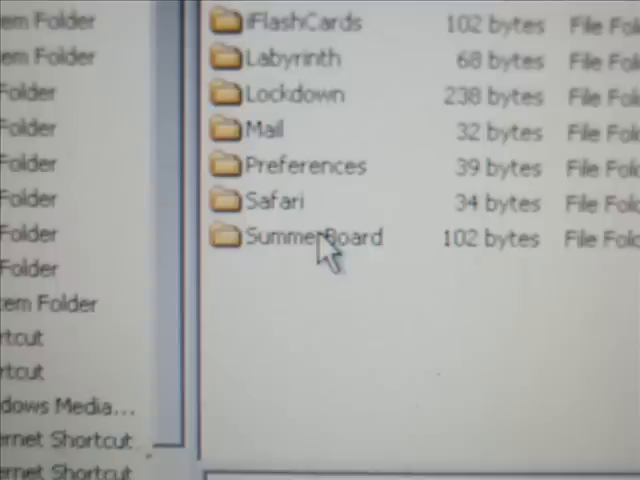
# Browse into SummerBoard/Themes under /private/var/root/Library in the remote pane.
pyautogui.doubleClick(316, 236)
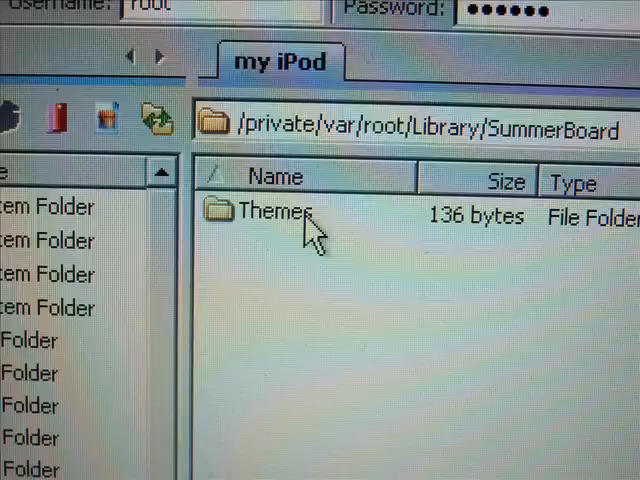
pyautogui.doubleClick(278, 212)
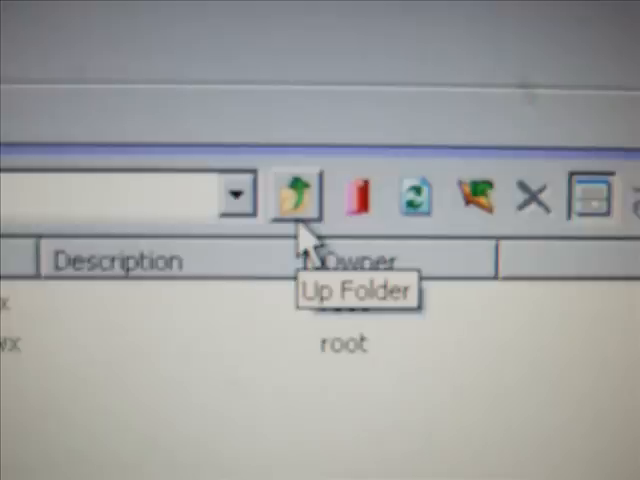
# Navigate up to /private/var and into mobile/Library/SummerBoard/Themes instead.
pyautogui.click(292, 196)
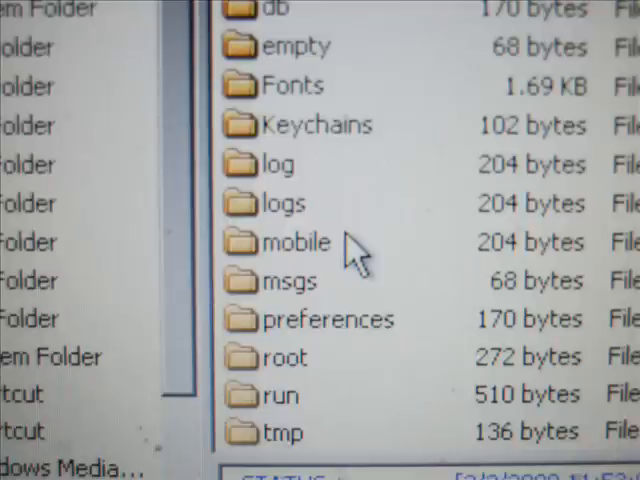
pyautogui.doubleClick(296, 242)
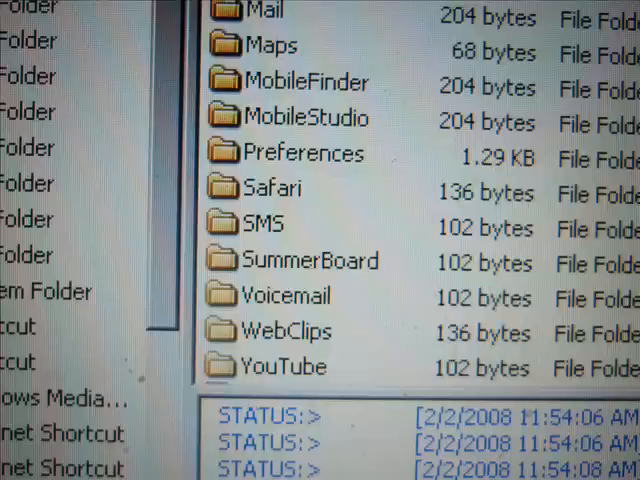
pyautogui.doubleClick(308, 260)
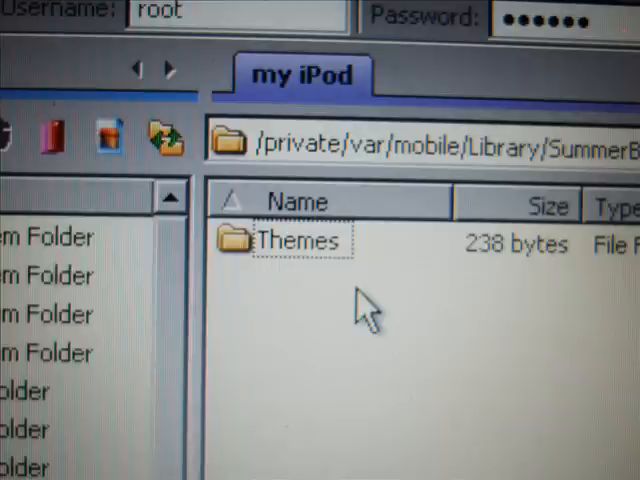
pyautogui.doubleClick(298, 242)
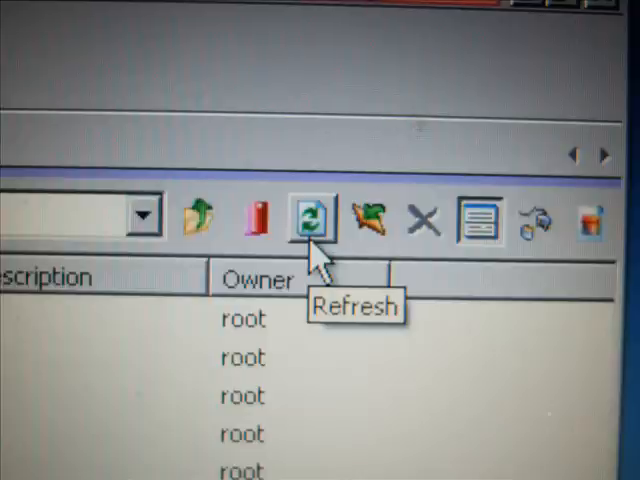
# Refresh the listing and set the FinalFantasy theme folder's permissions to 755.
pyautogui.click(312, 218)
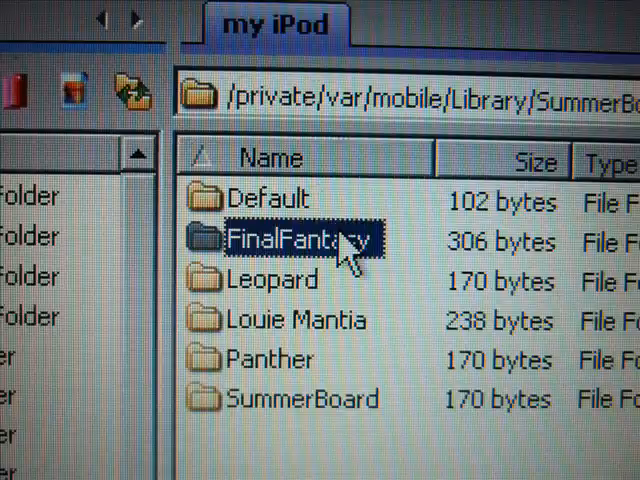
pyautogui.doubleClick(292, 238)
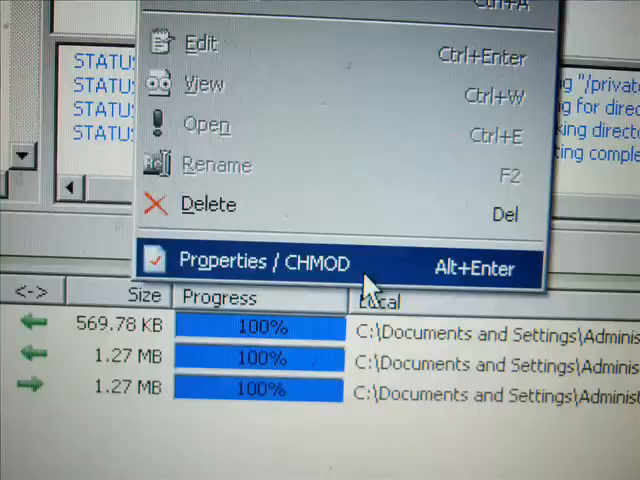
pyautogui.click(262, 260)
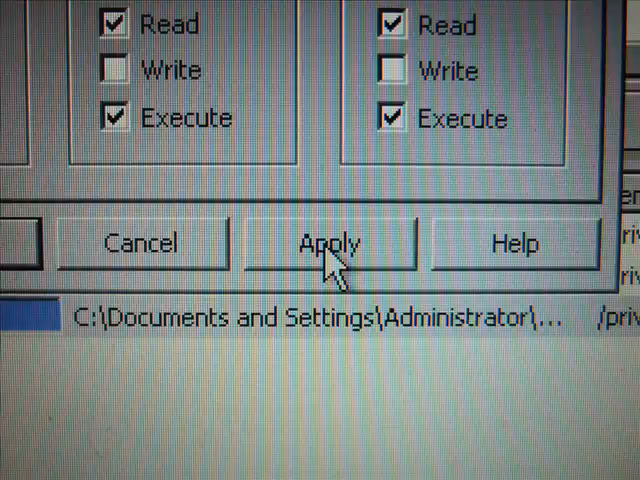
pyautogui.click(328, 242)
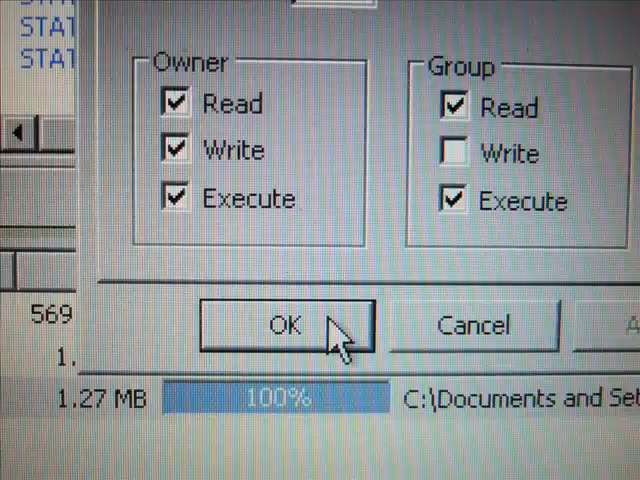